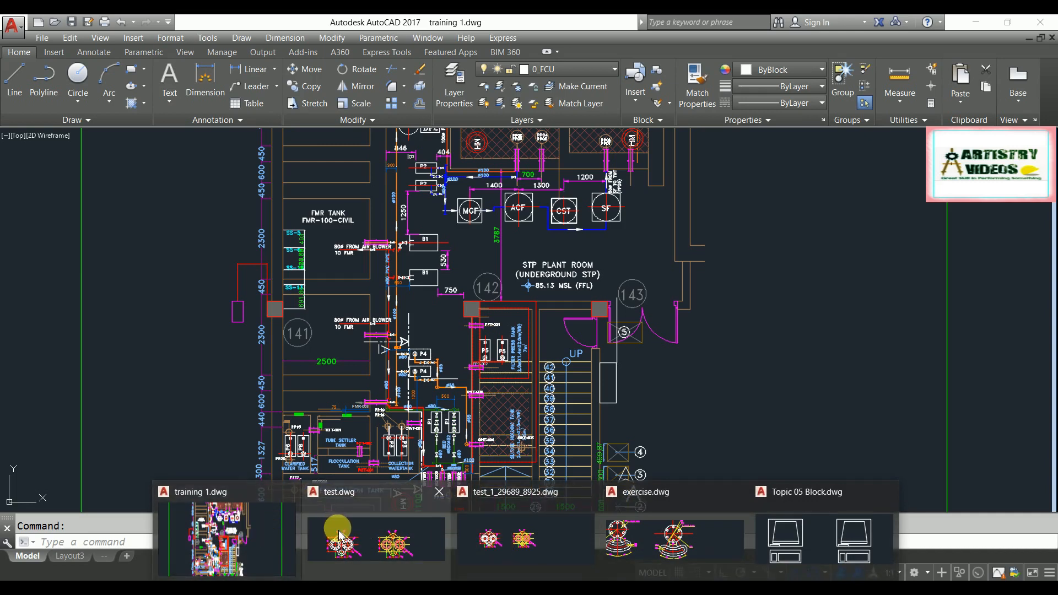
mouse_move(722, 523)
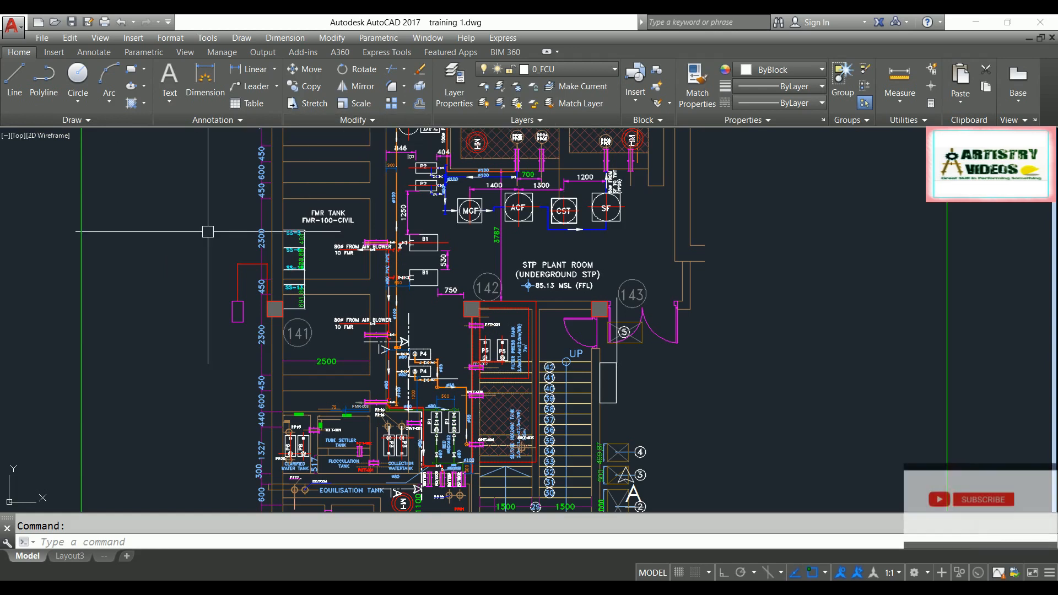
Dismiss the drawing thumbnails strip so the training 1 plan shows alone
click(983, 499)
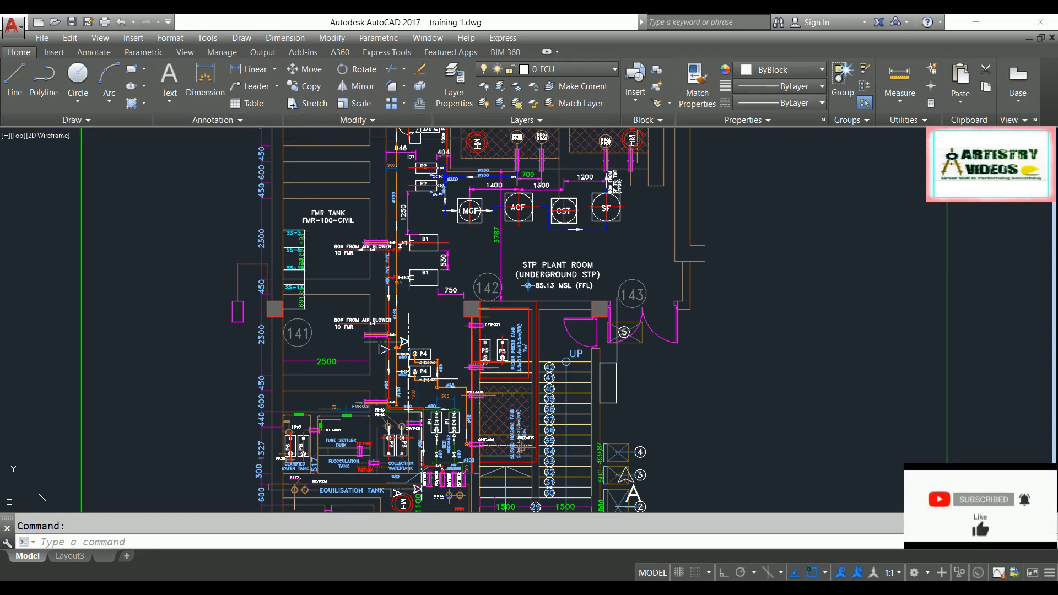
mouse_move(158, 329)
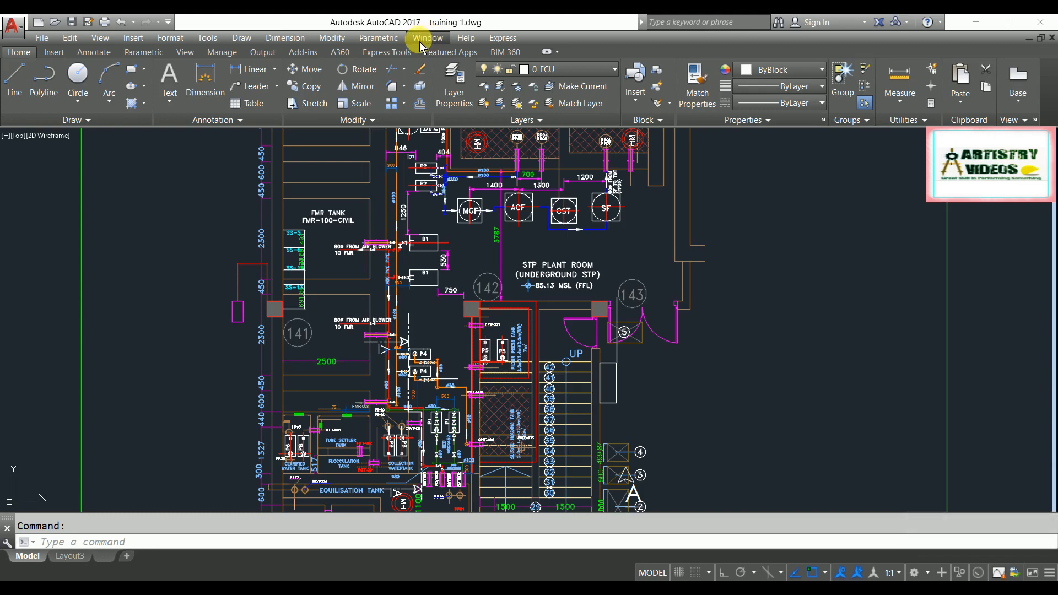
click(427, 37)
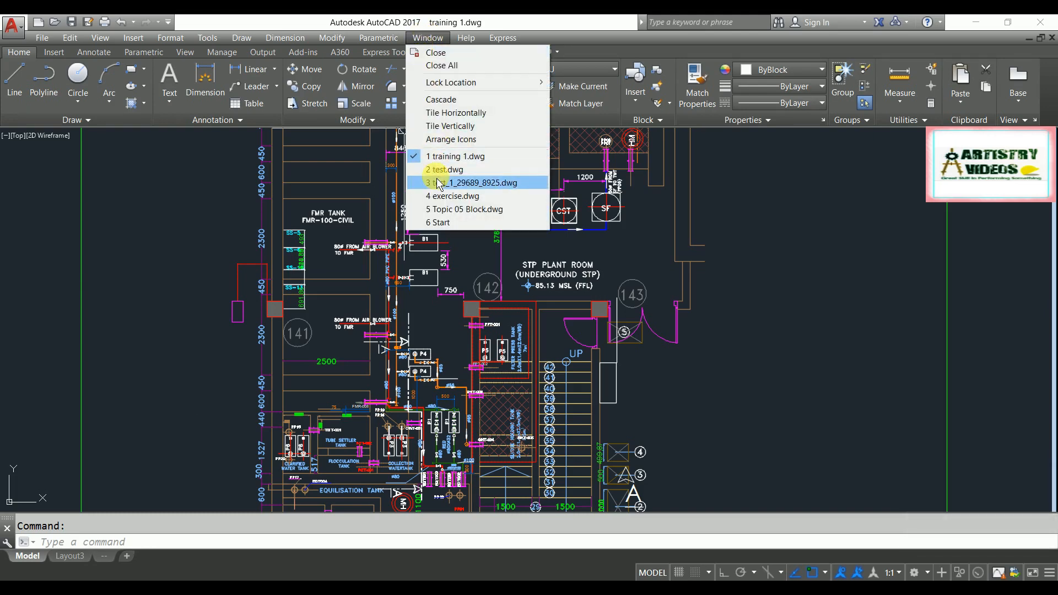
click(448, 170)
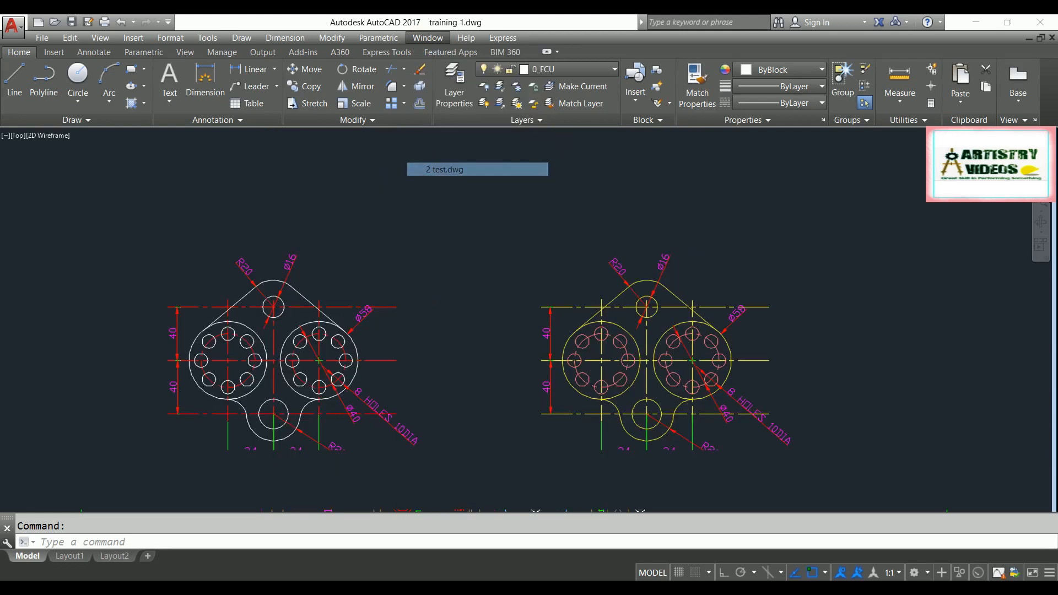
click(427, 38)
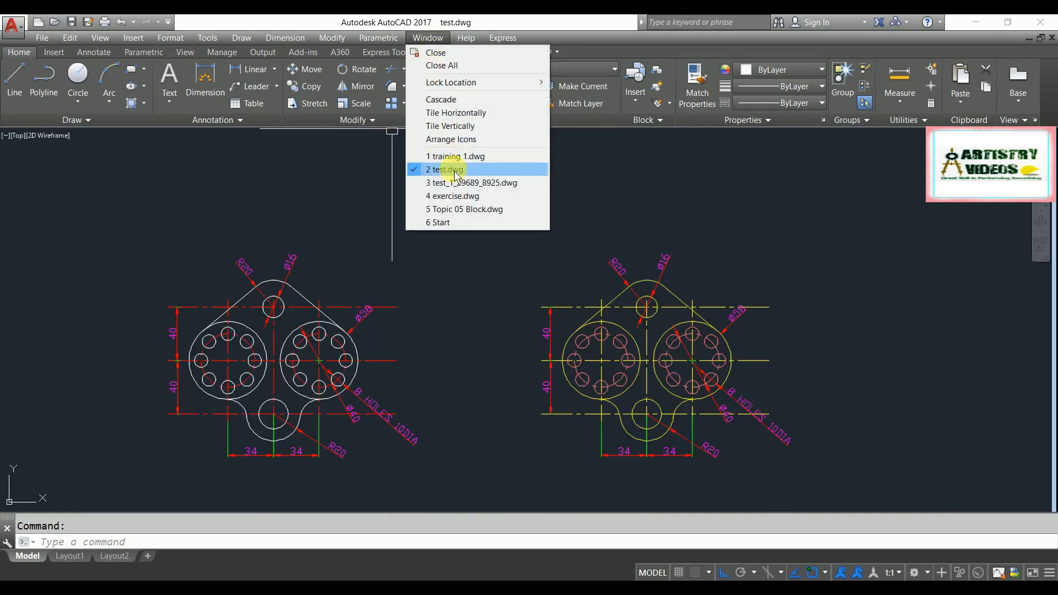
click(472, 183)
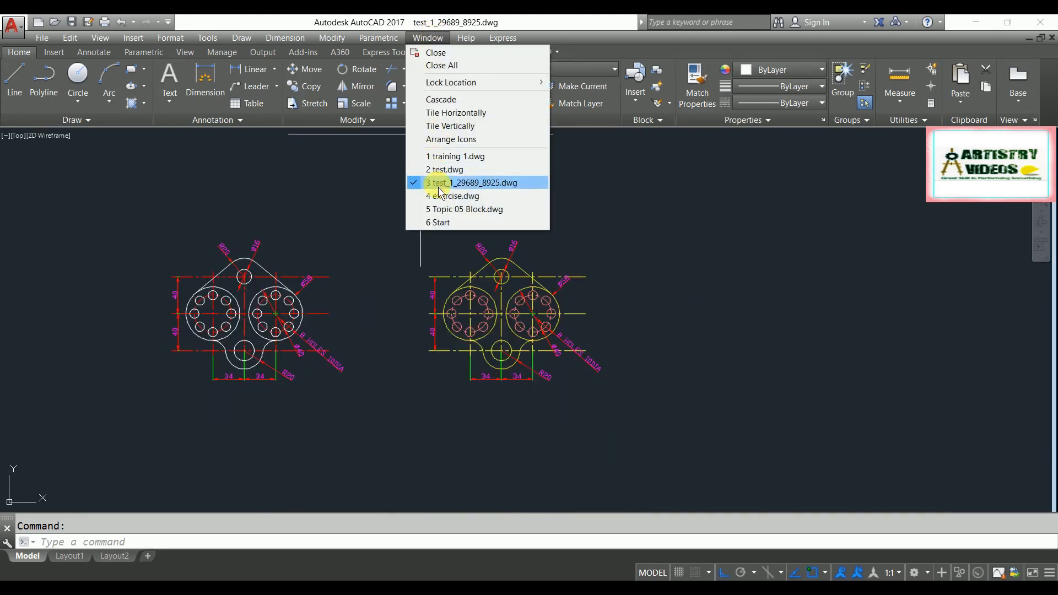
click(459, 196)
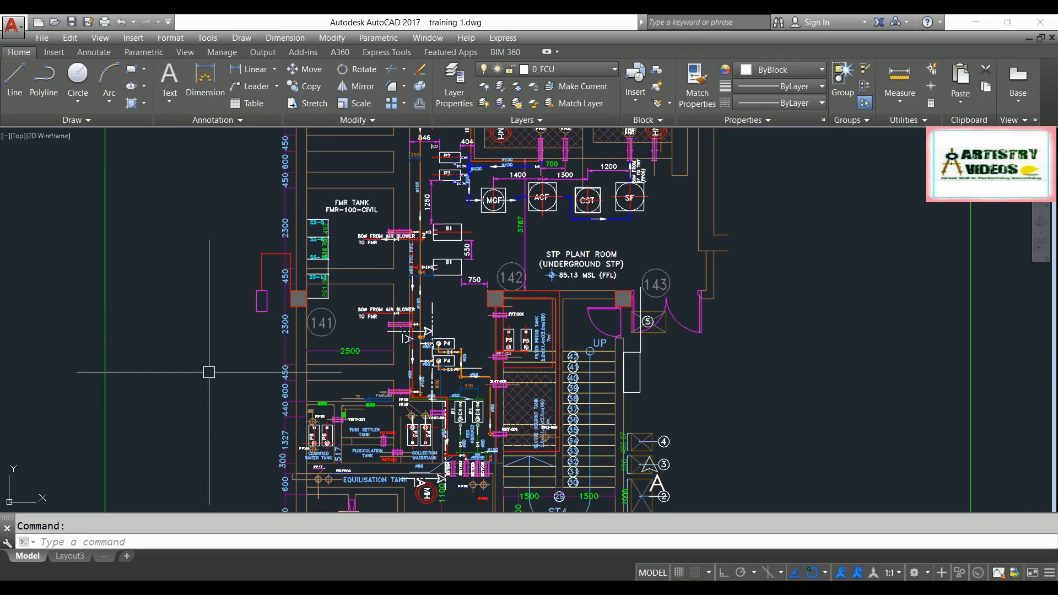
mouse_move(209, 371)
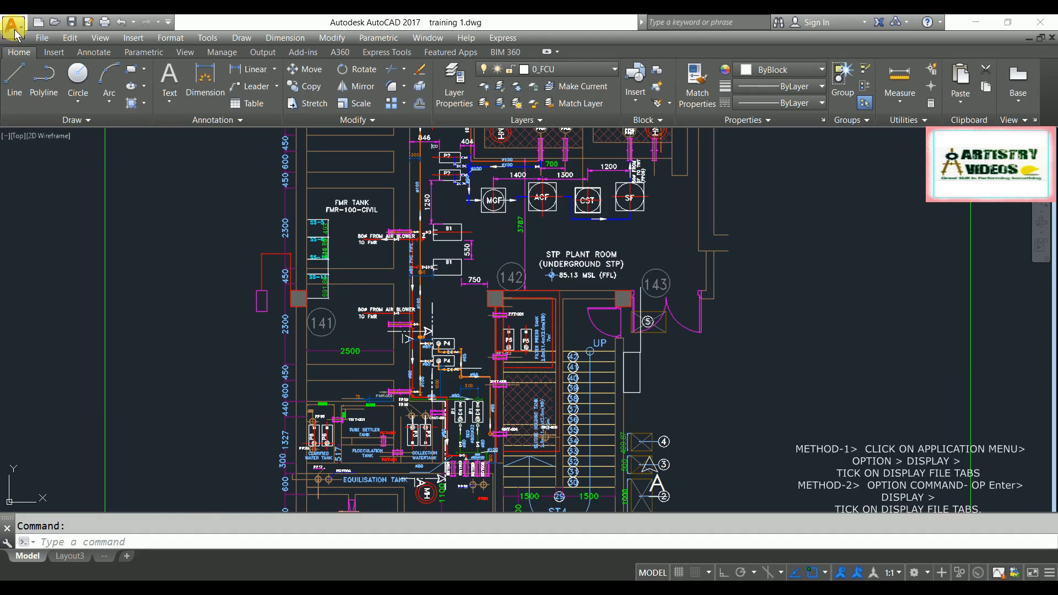
Enable Display File Tabs in the Options Display settings from the application menu
click(13, 23)
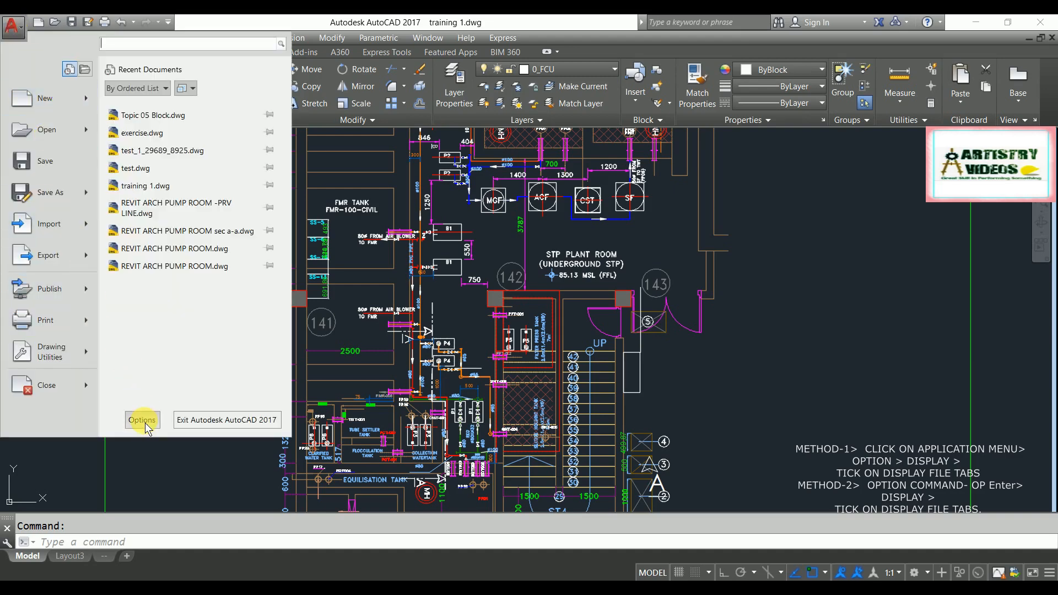
click(142, 420)
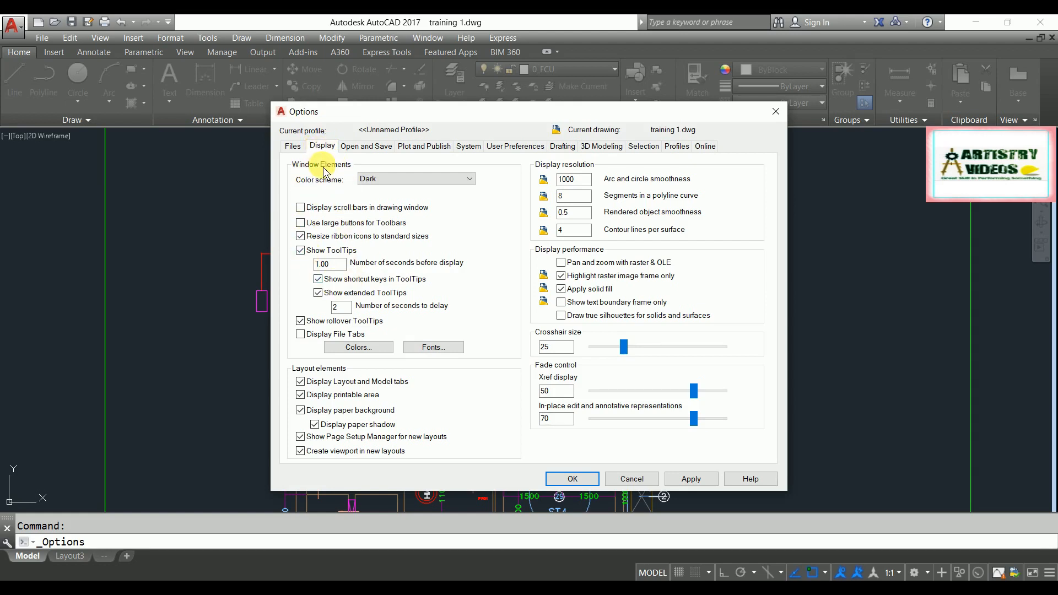
mouse_move(546, 169)
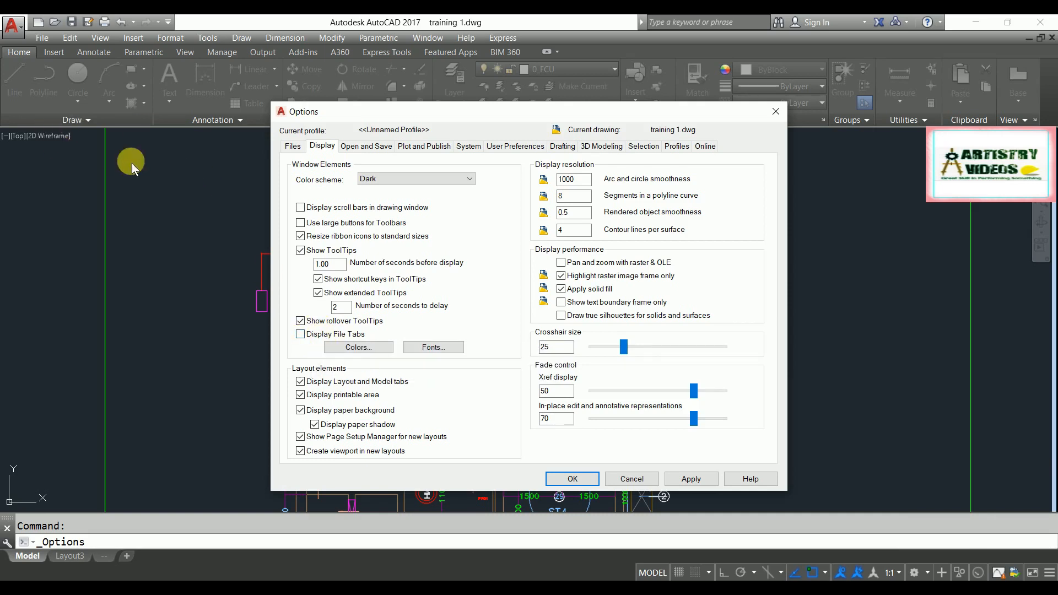
mouse_move(139, 121)
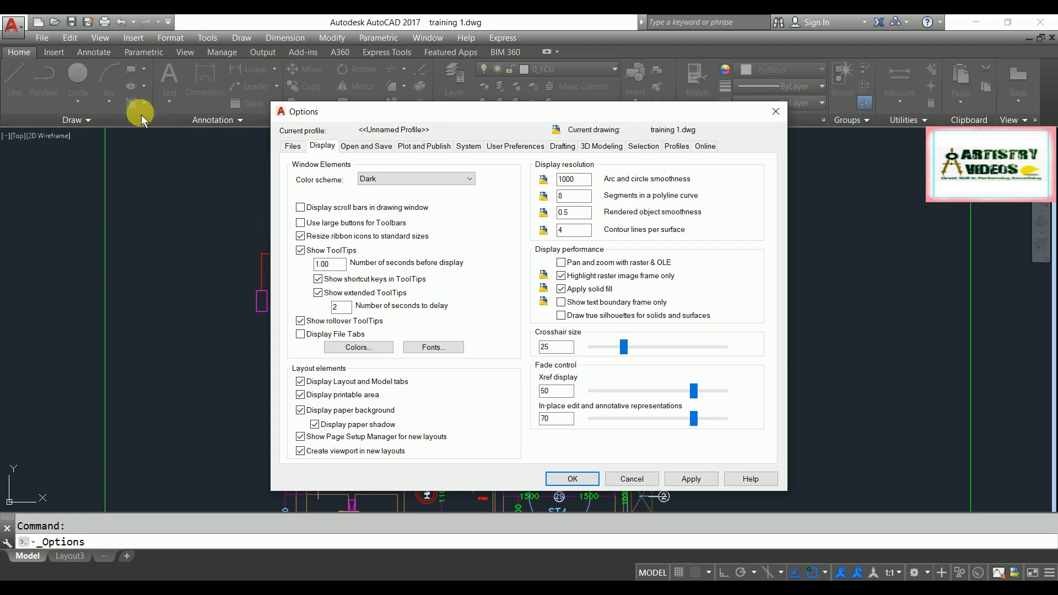
click(300, 334)
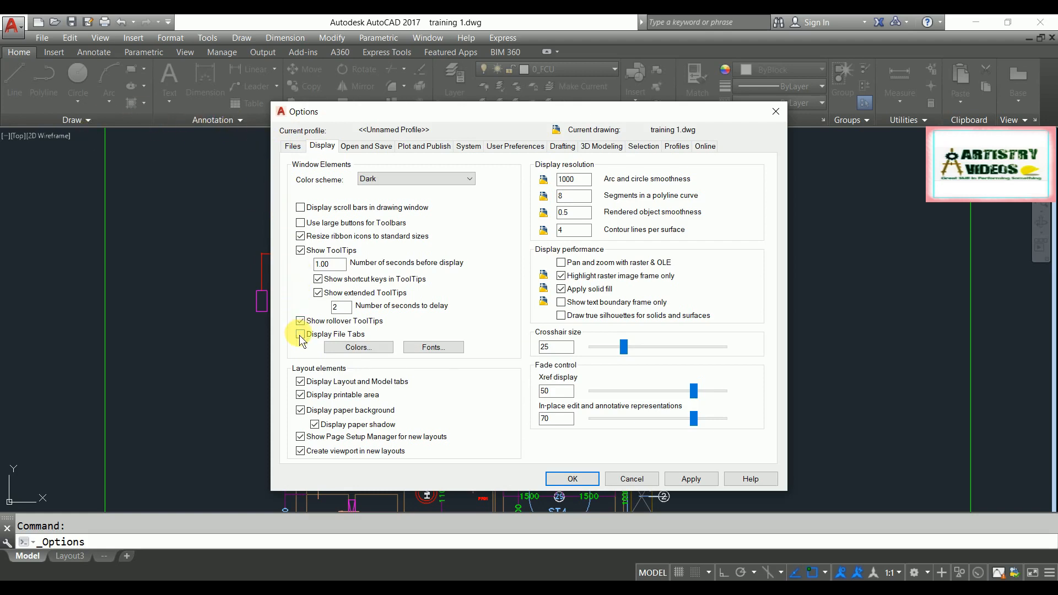
click(300, 334)
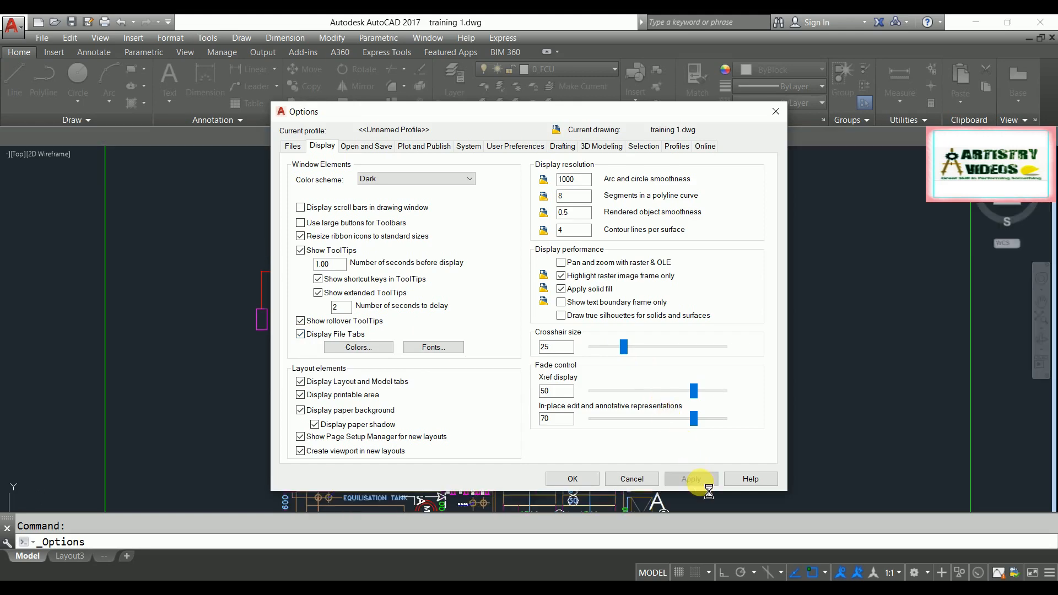
Confirm Options, then switch to the exercise tab and back to training 1
click(572, 479)
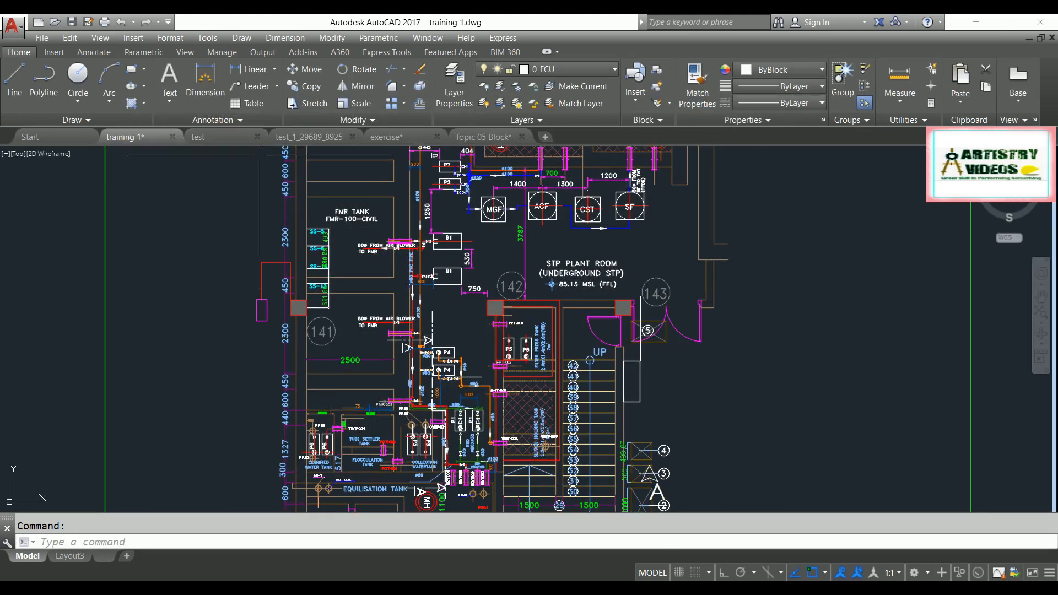
mouse_move(384, 142)
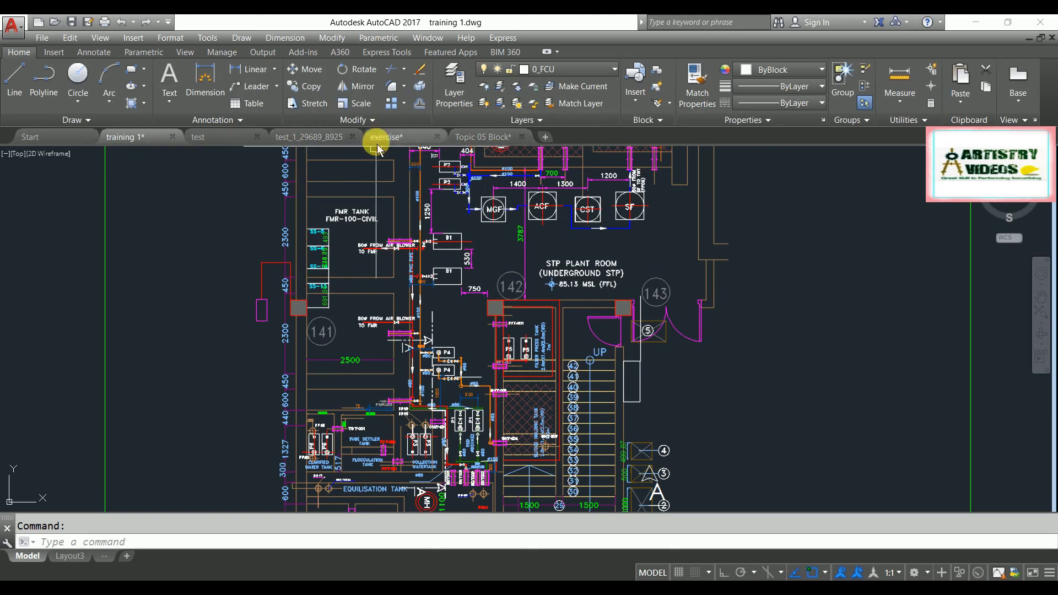
mouse_move(125, 137)
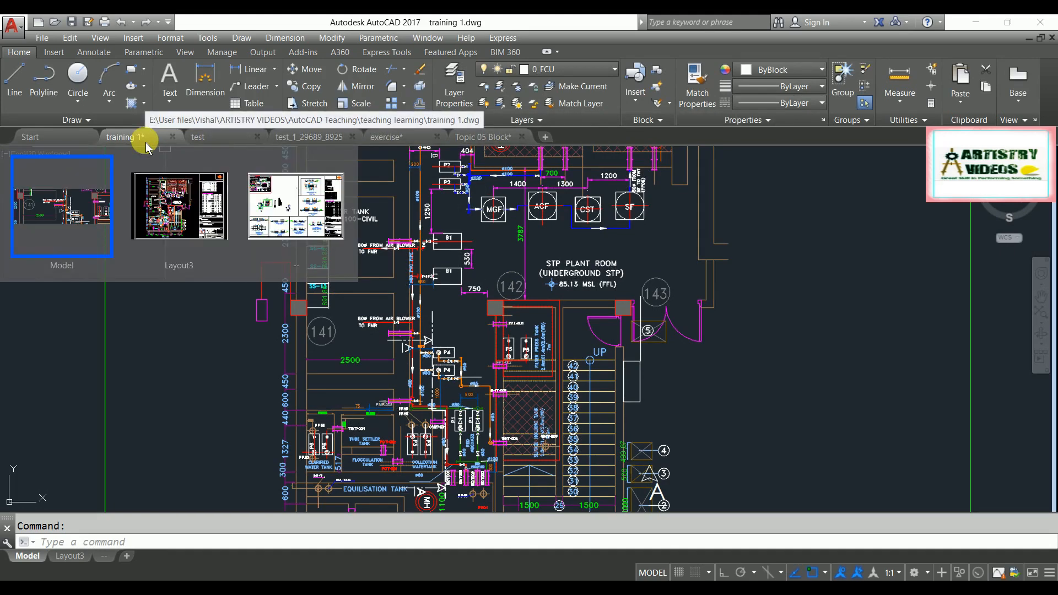
click(198, 137)
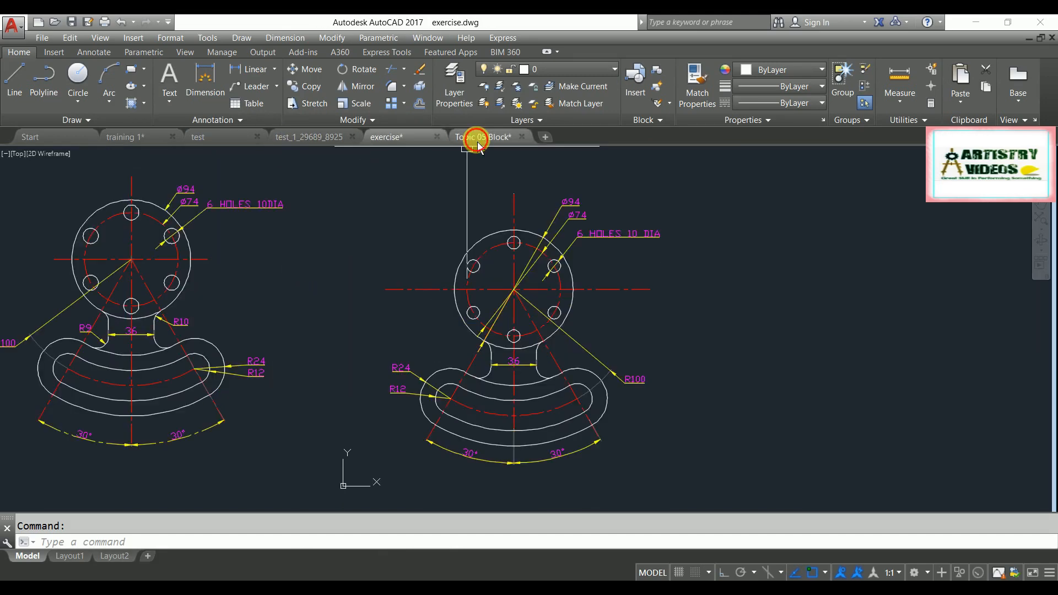
click(126, 137)
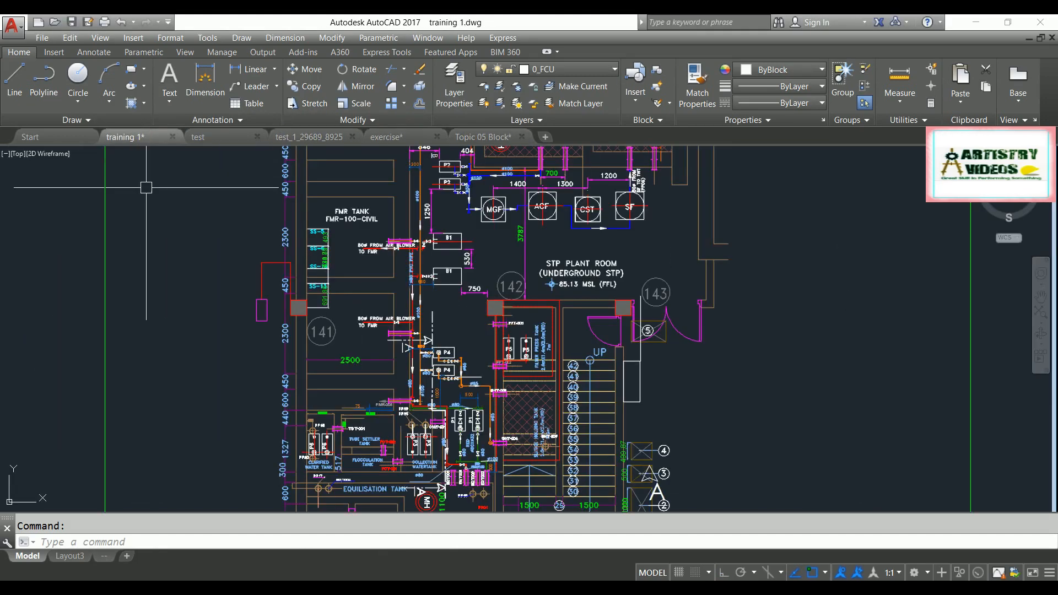
mouse_move(482, 279)
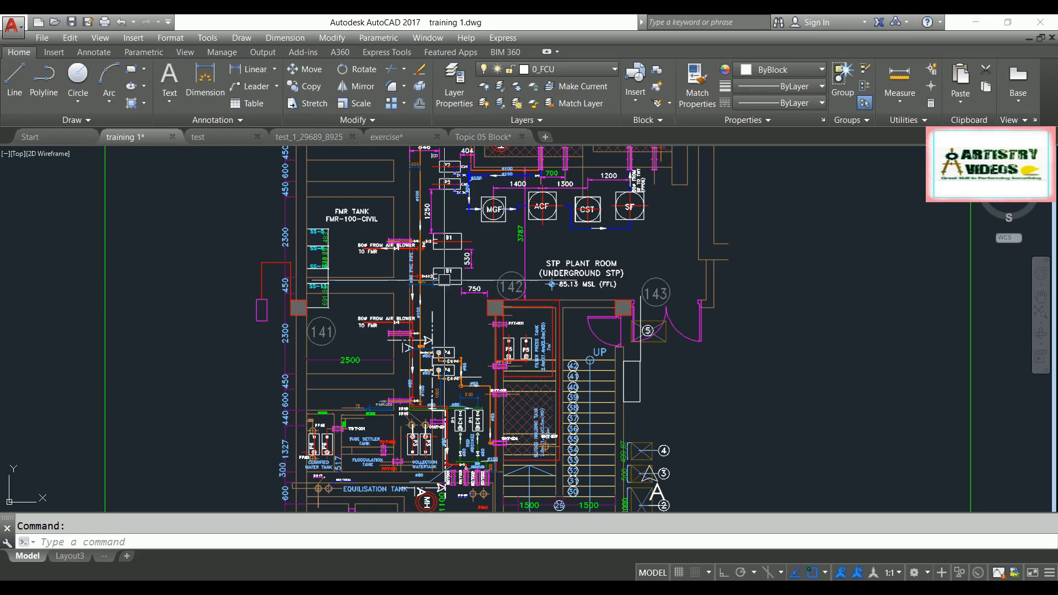
mouse_move(449, 287)
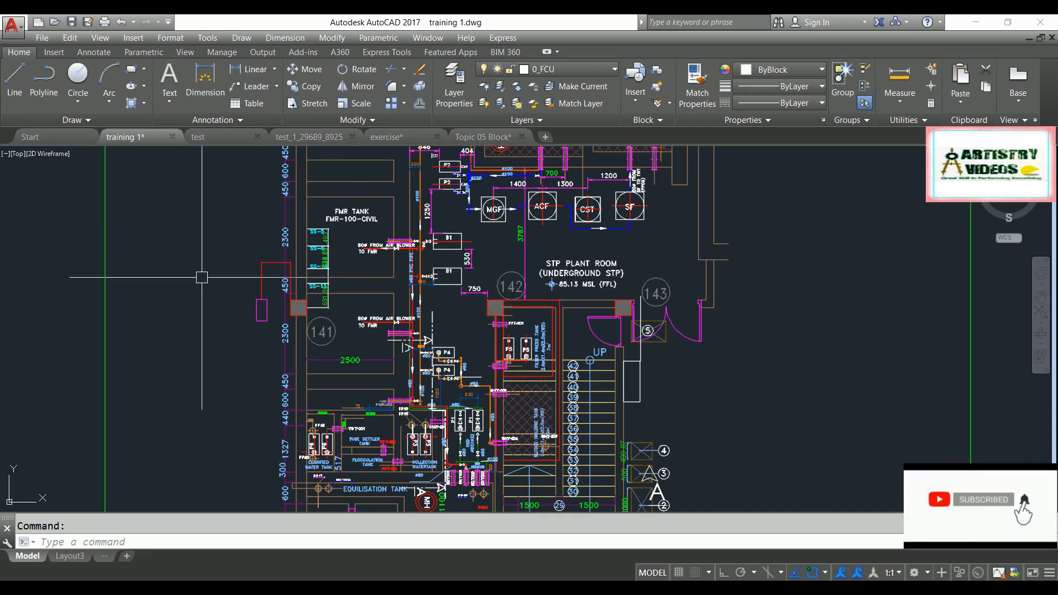
mouse_move(177, 277)
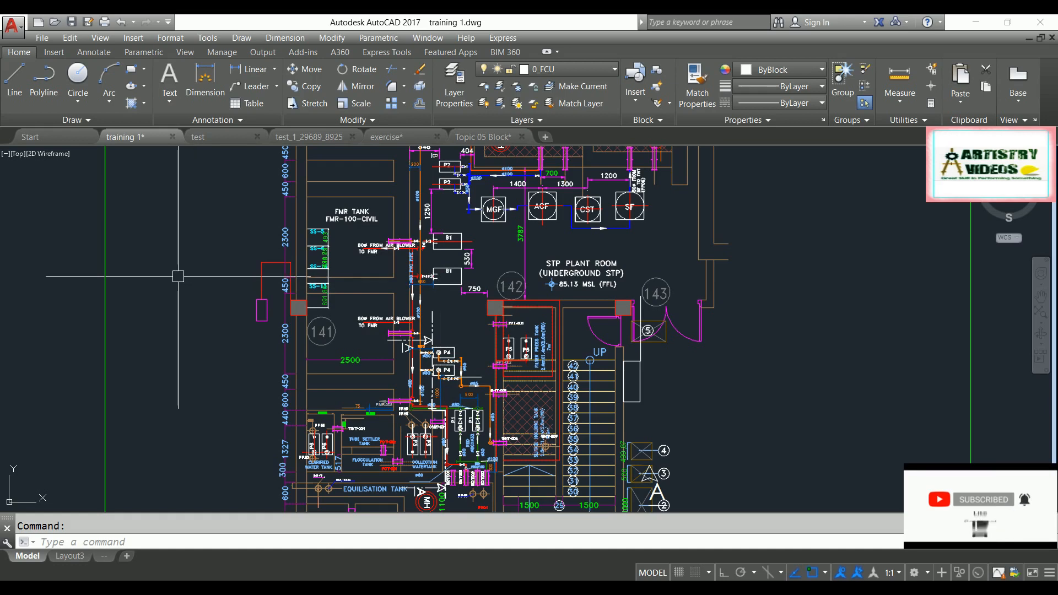
mouse_move(216, 255)
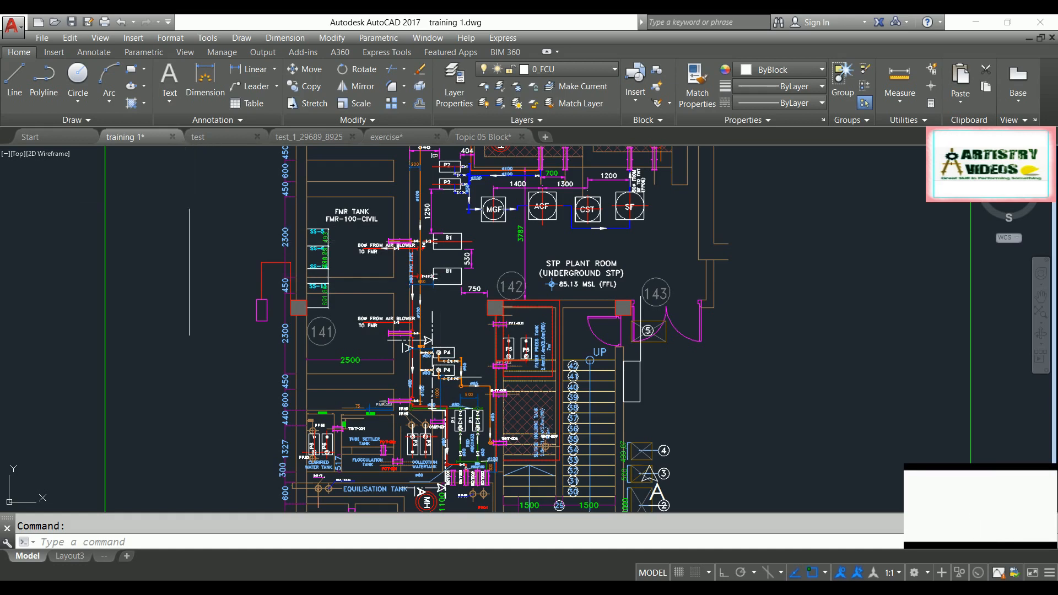
mouse_move(199, 205)
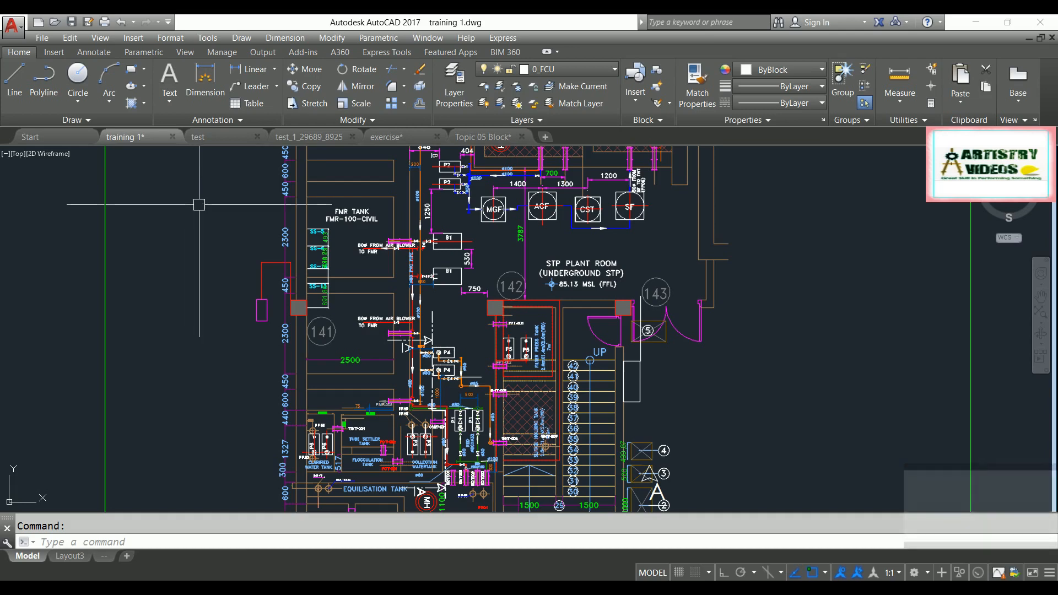